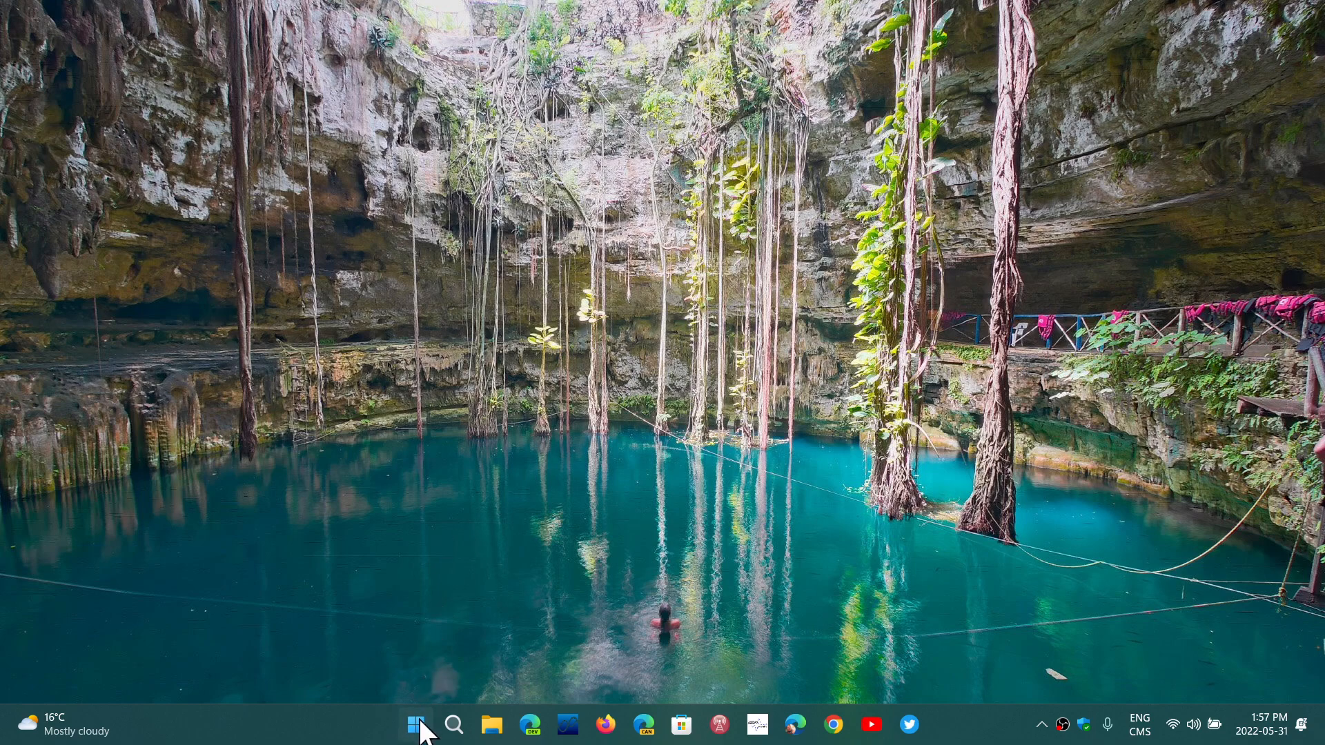
- Launch Settings from Start and go to the Bluetooth & devices page
left_click(414, 723)
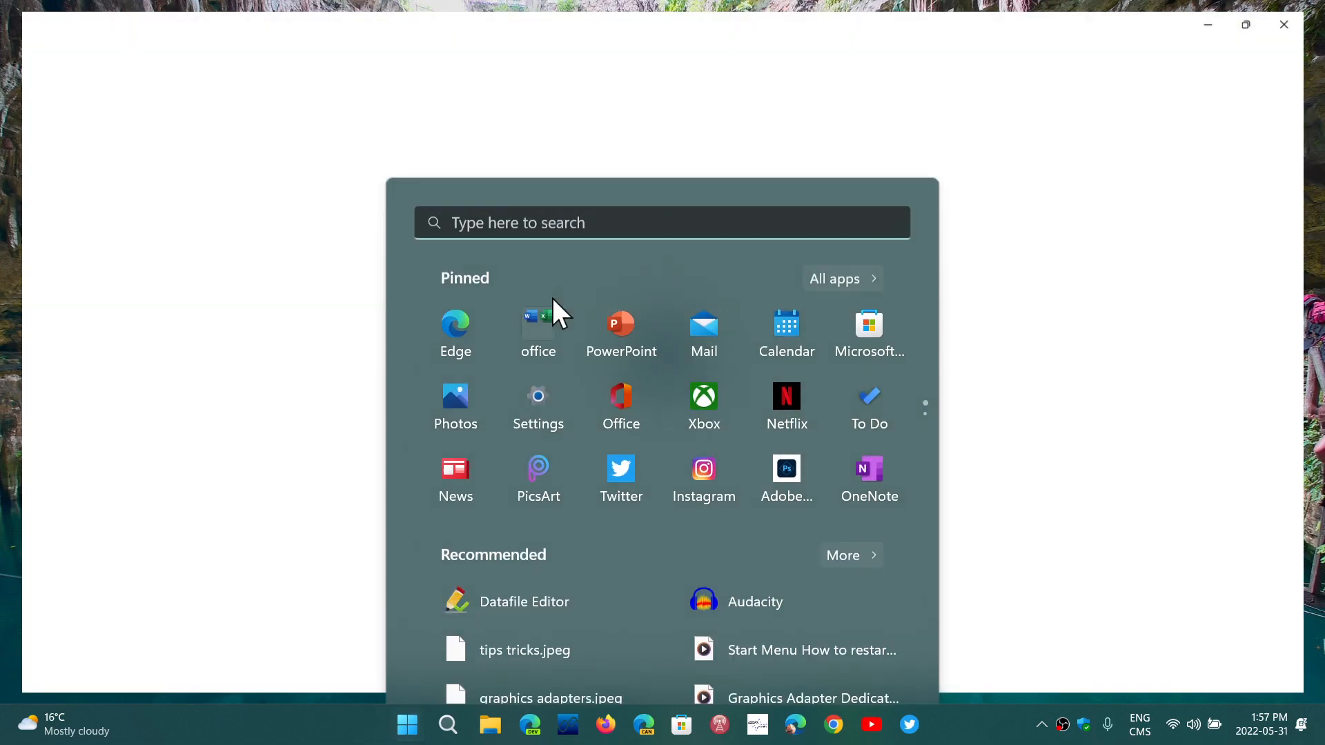
left_click(538, 408)
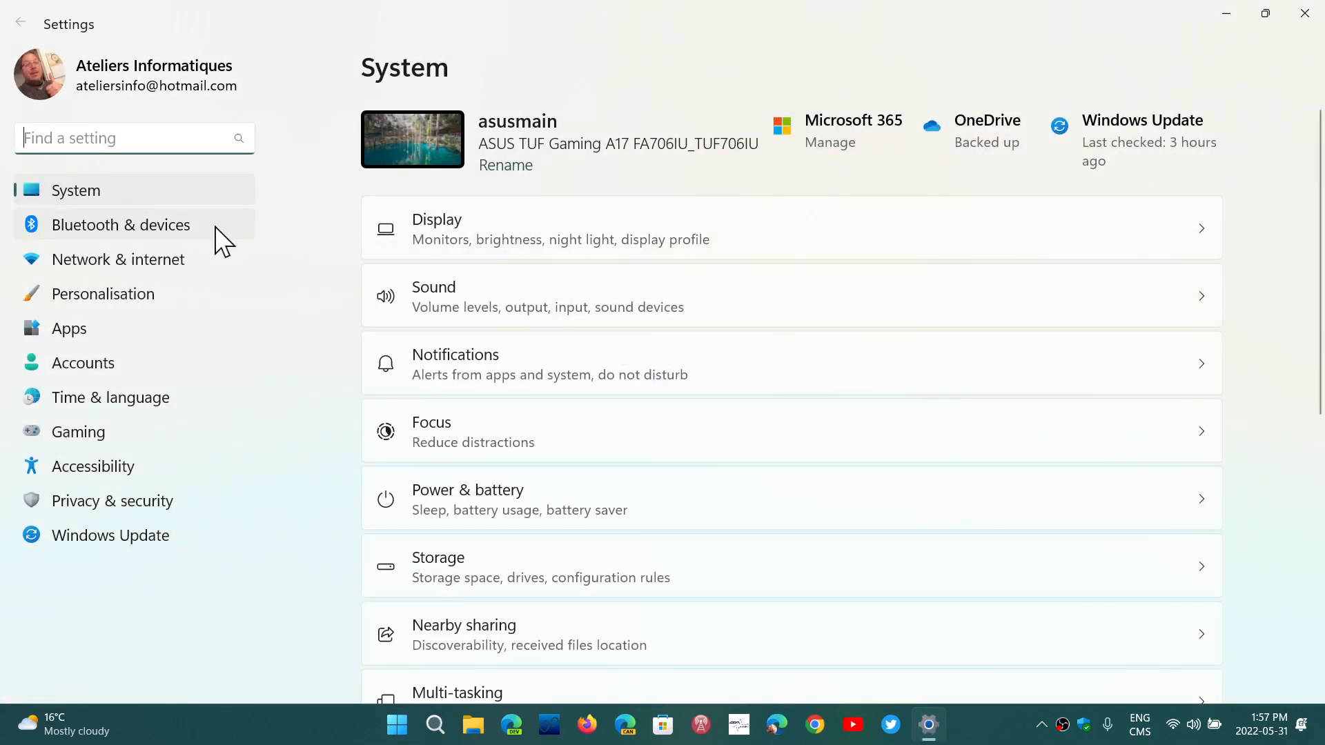
left_click(121, 223)
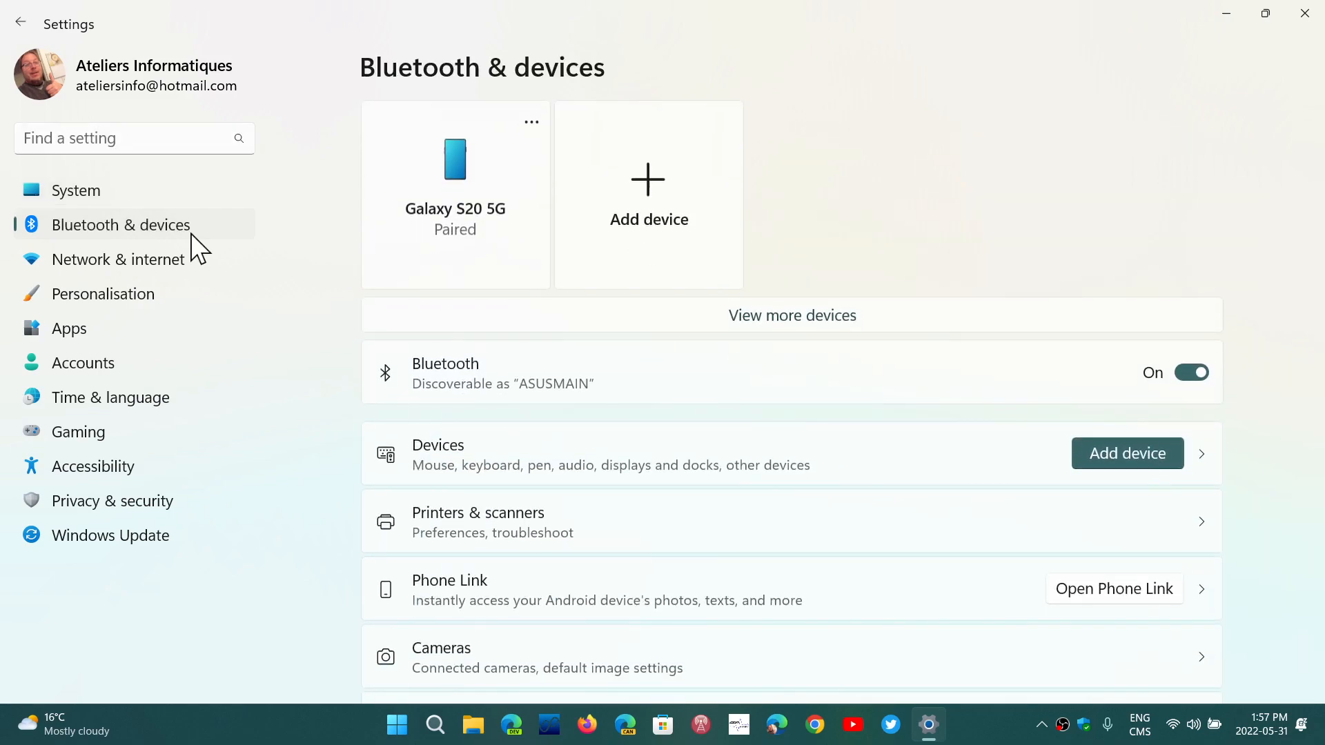
mouse_move(554, 386)
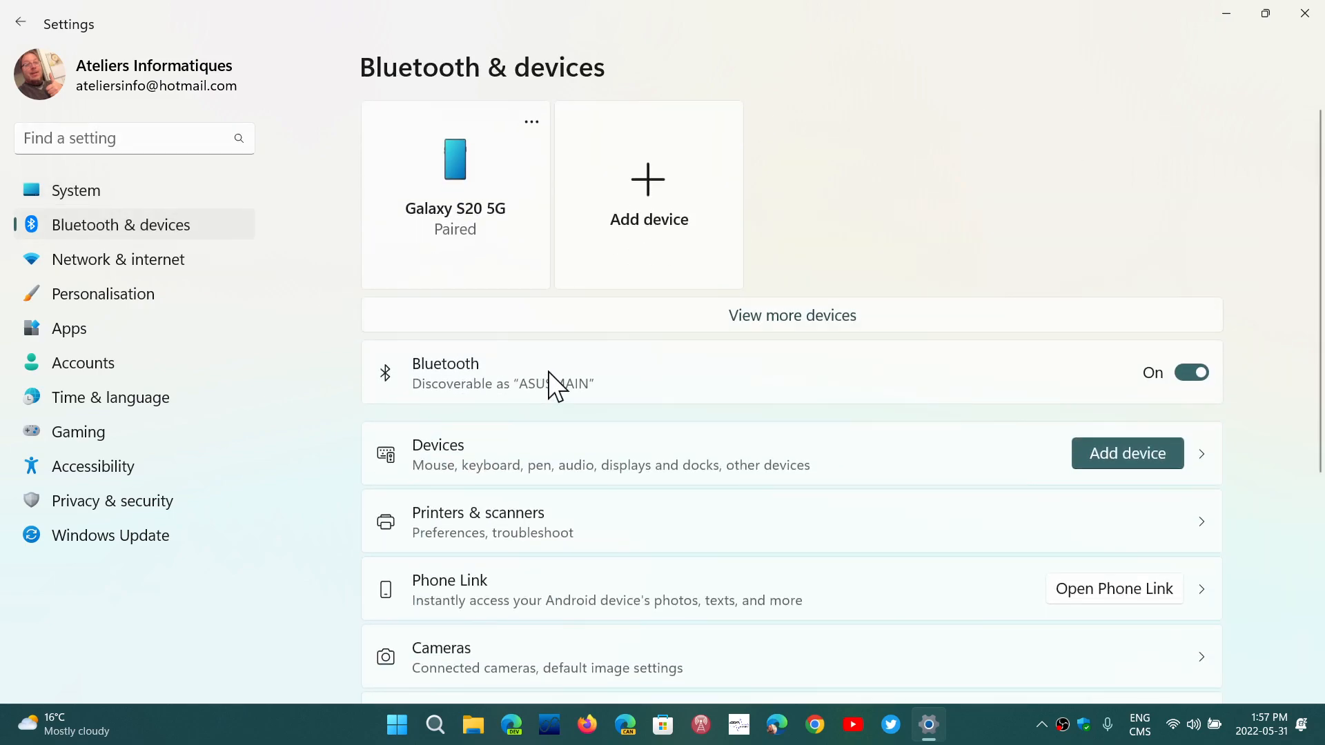
- Reach the Mouse page and keep Left selected in the Primary mouse button dropdown
scroll("down", 3)
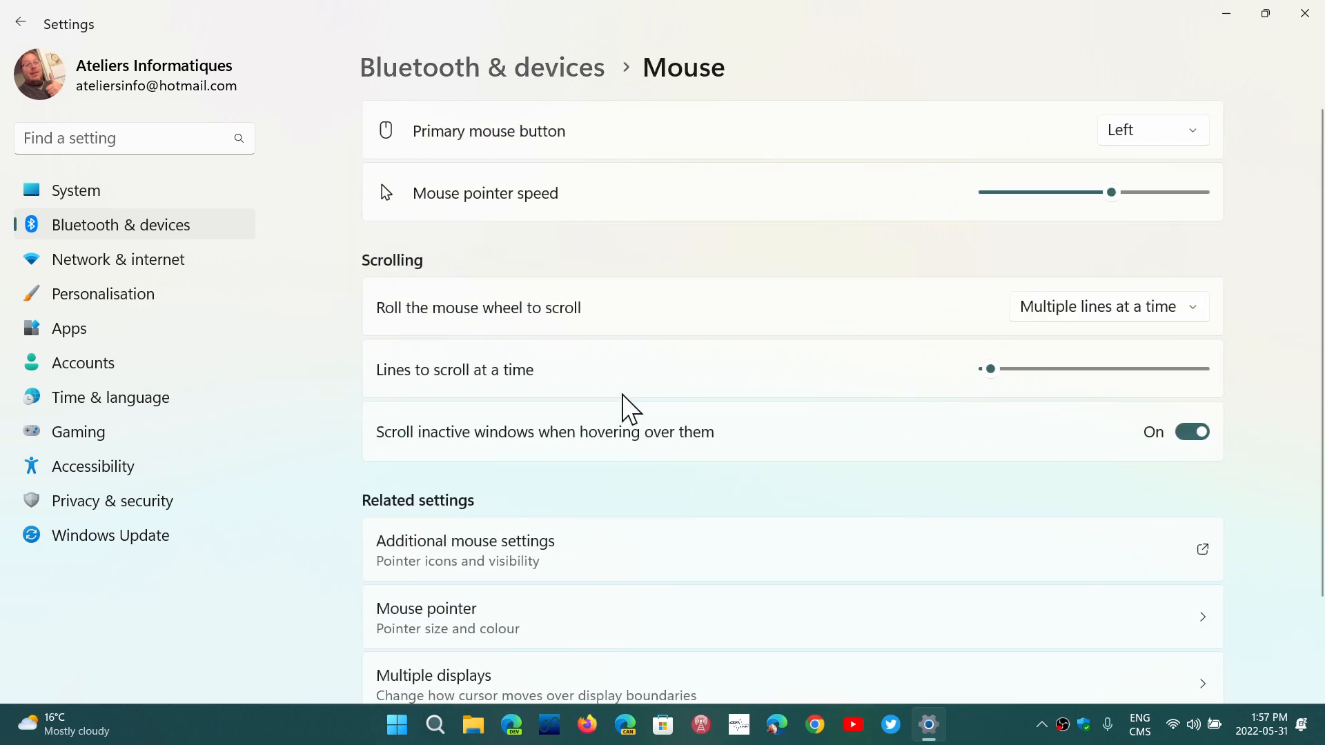
mouse_move(806, 125)
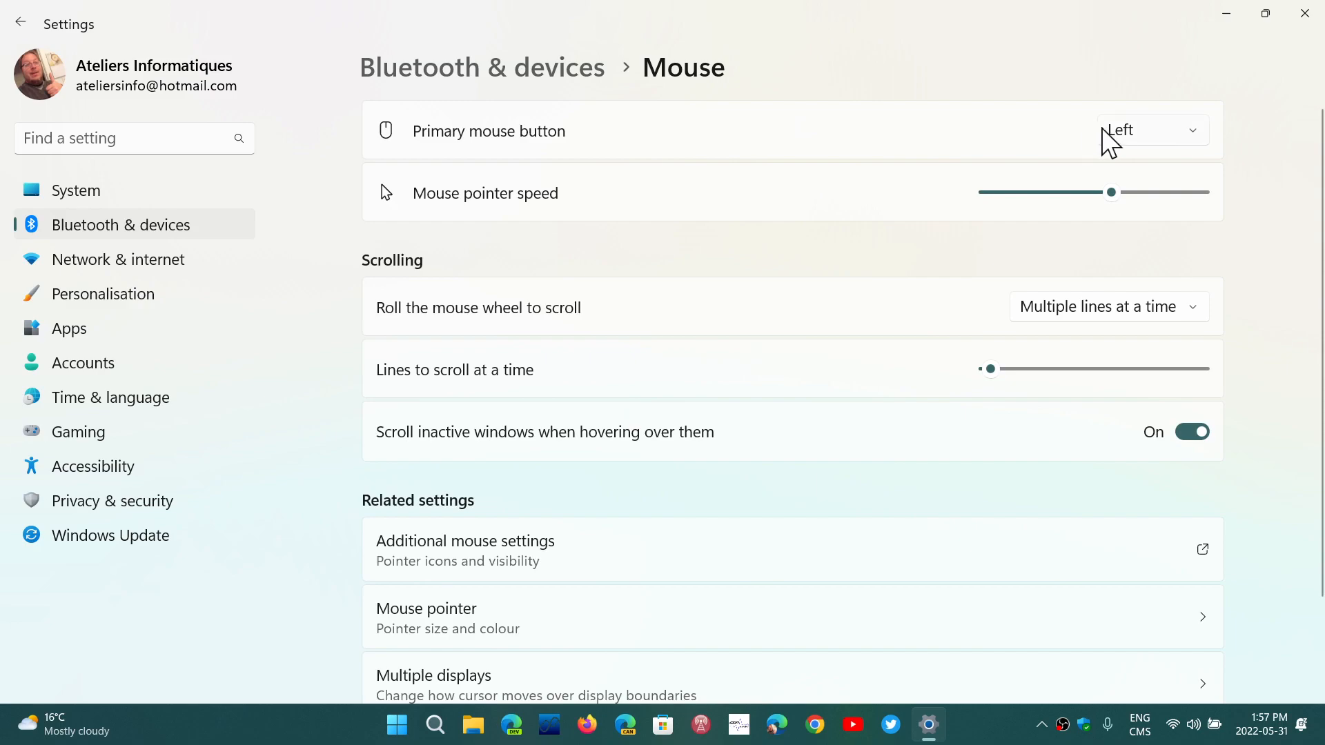
left_click(1151, 130)
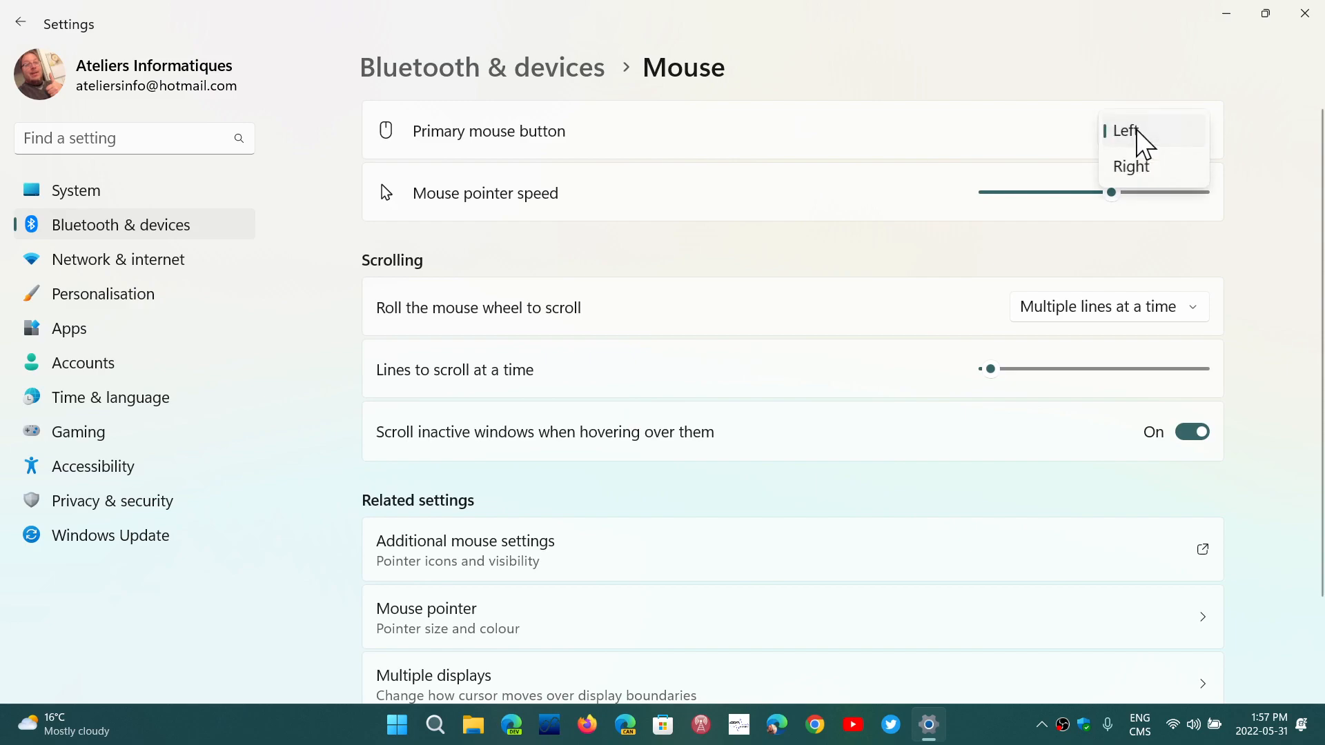
left_click(1125, 131)
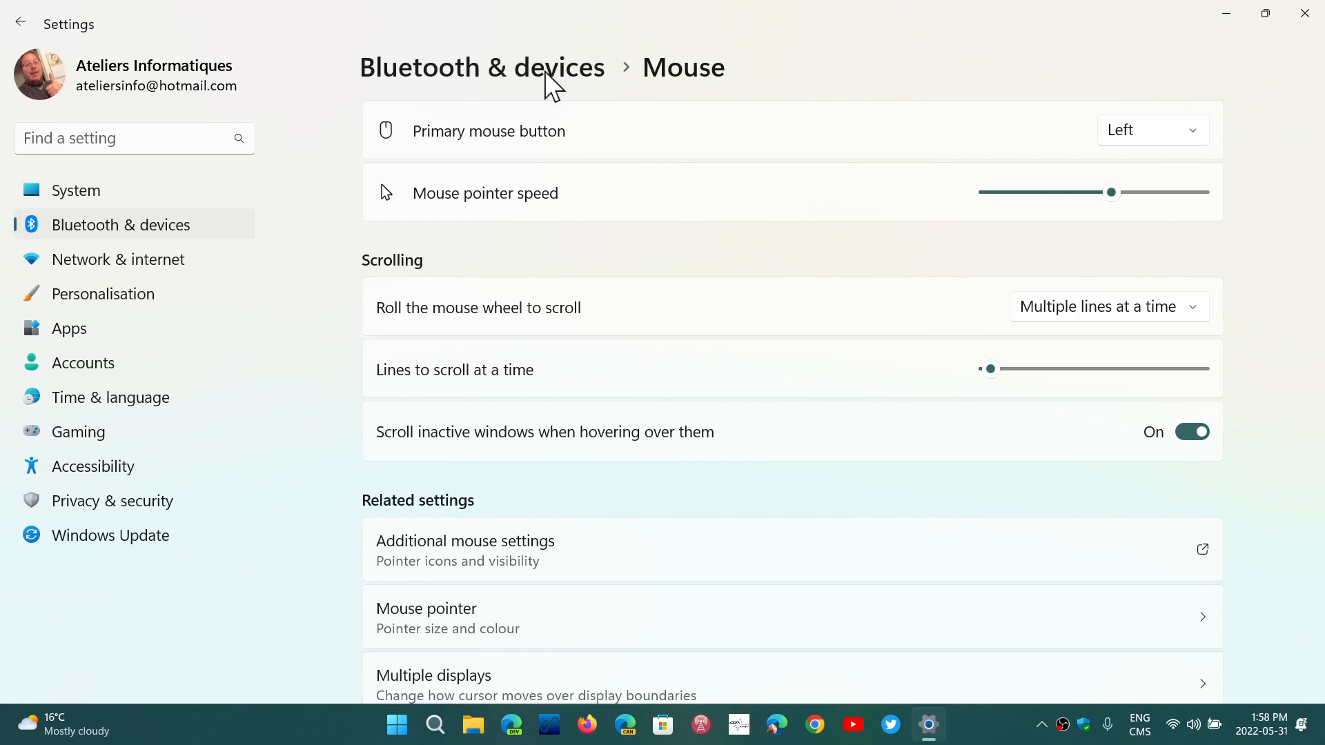
mouse_move(940, 58)
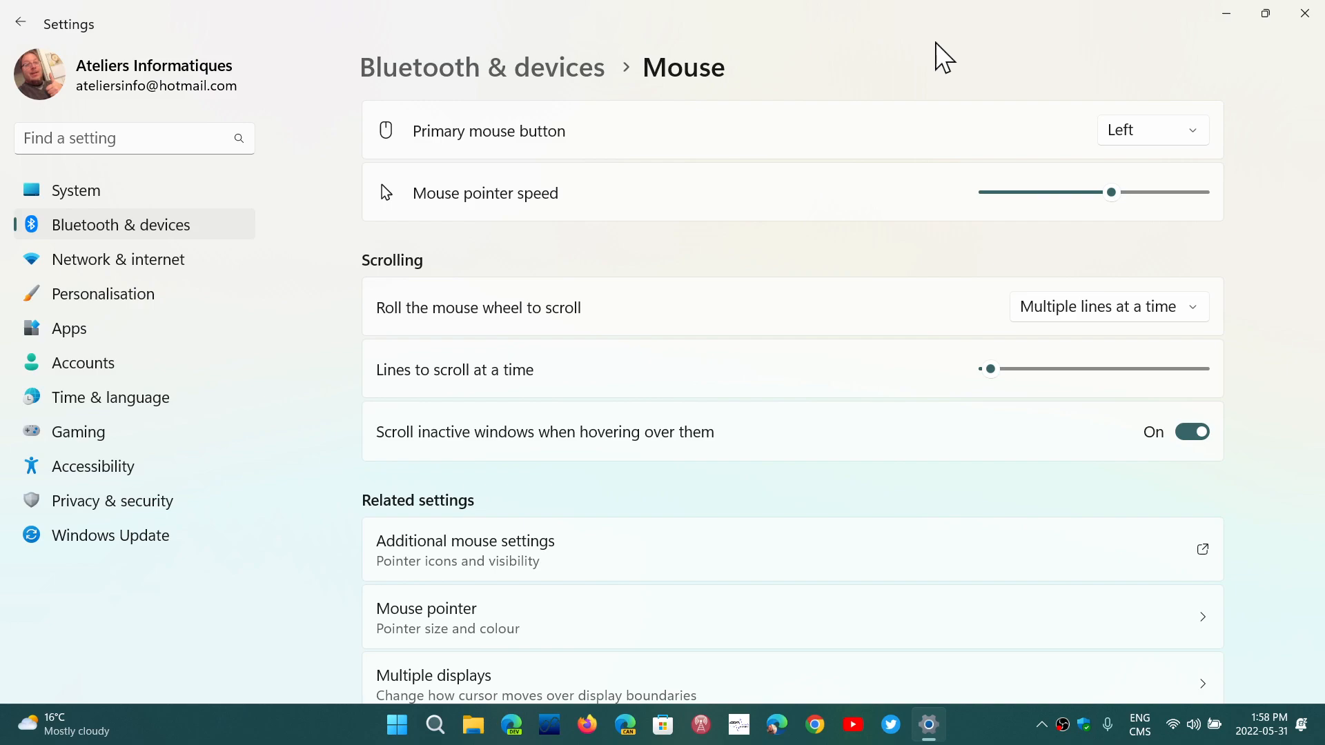
mouse_move(883, 50)
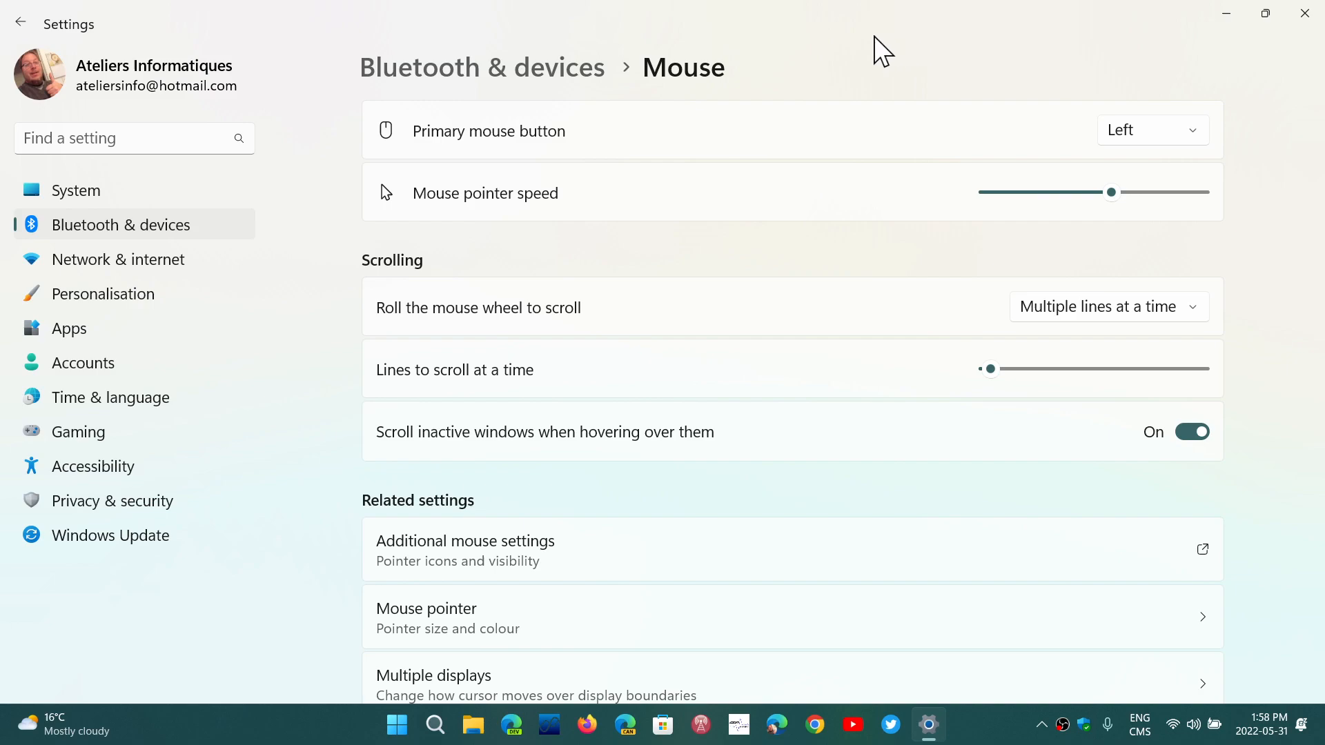
mouse_move(944, 142)
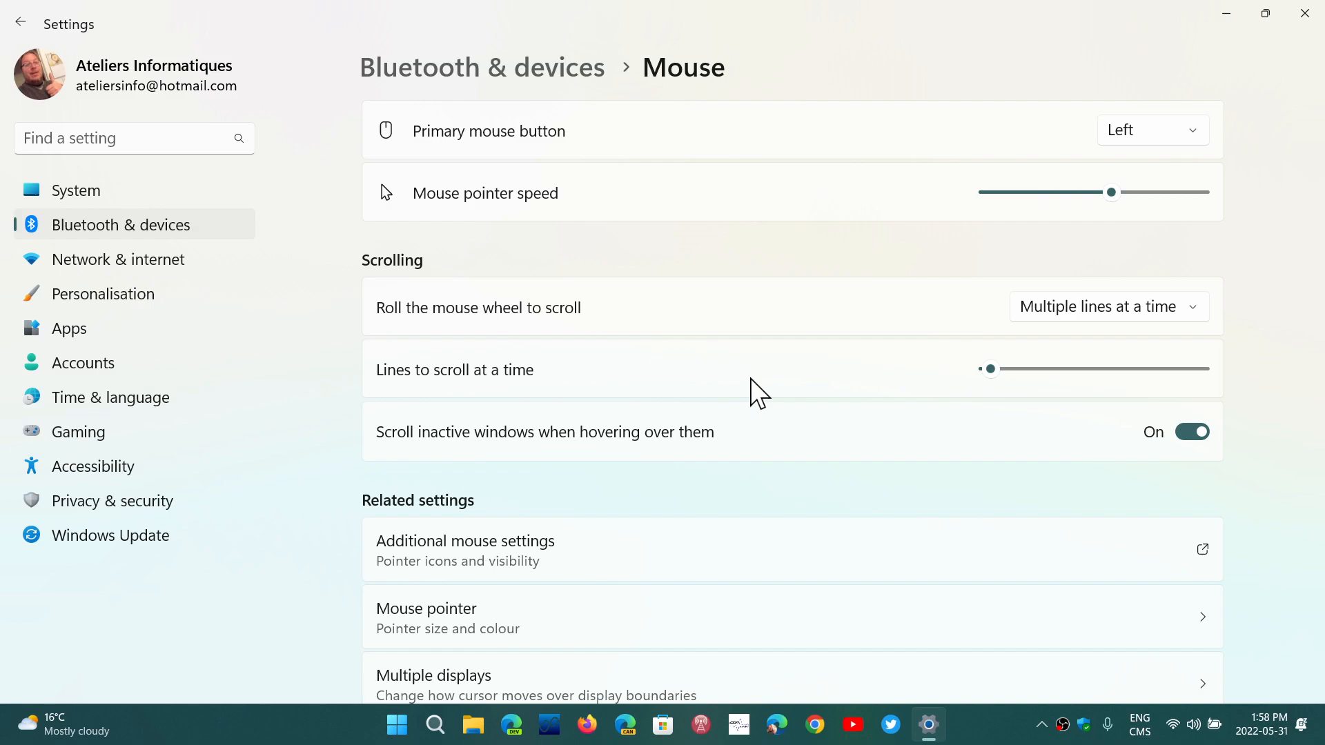
mouse_move(131, 237)
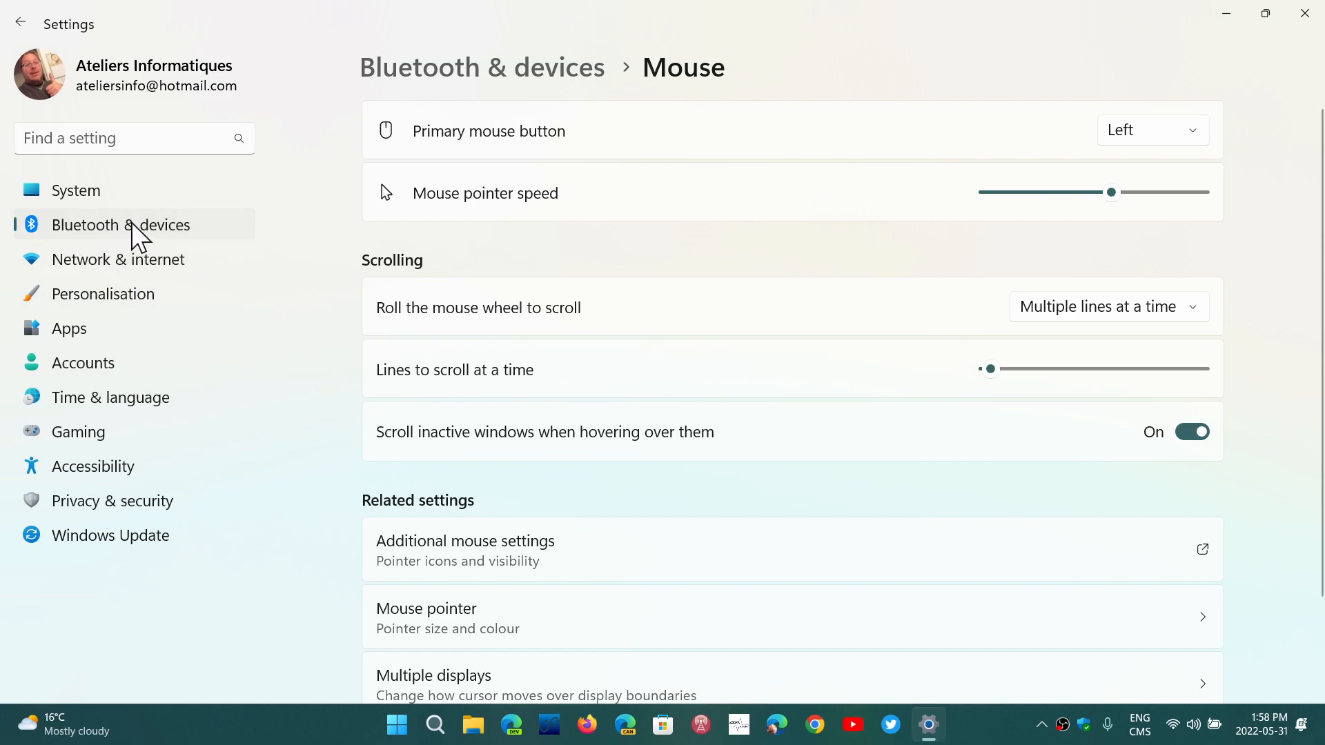
mouse_move(409, 139)
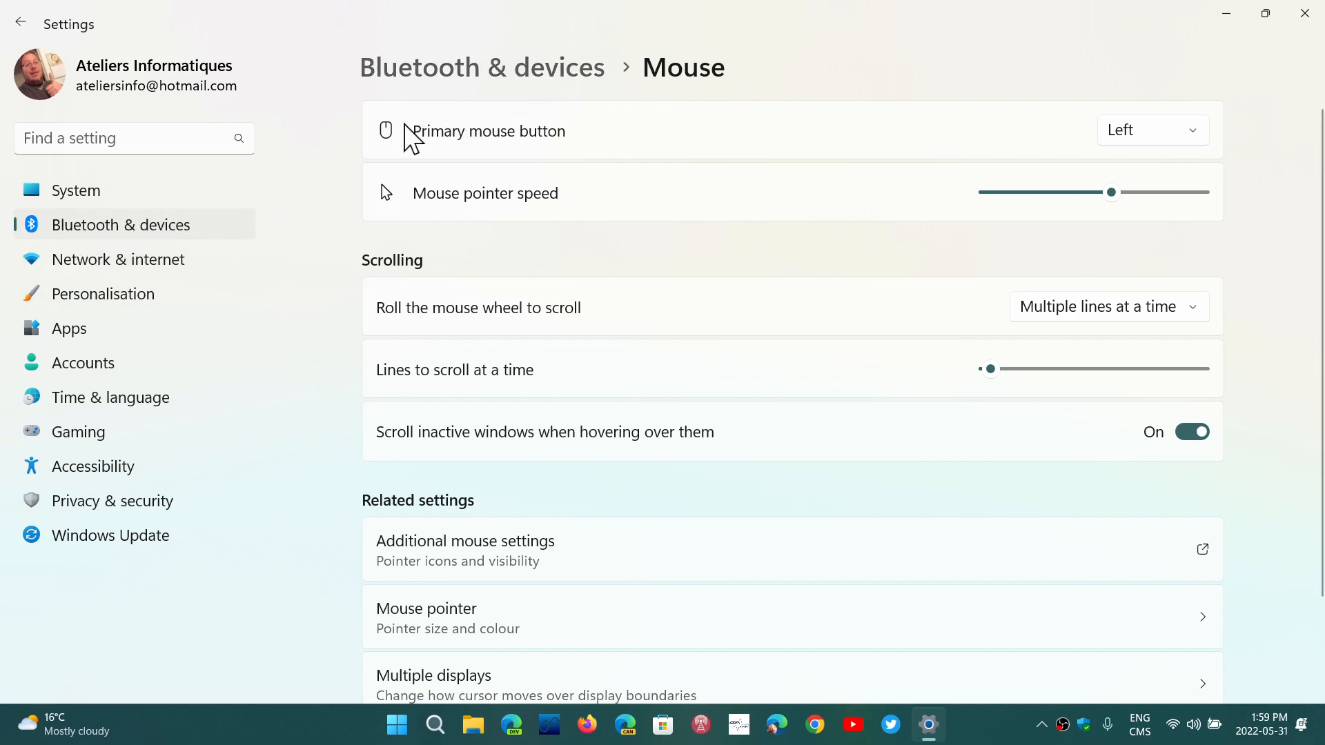
mouse_move(858, 150)
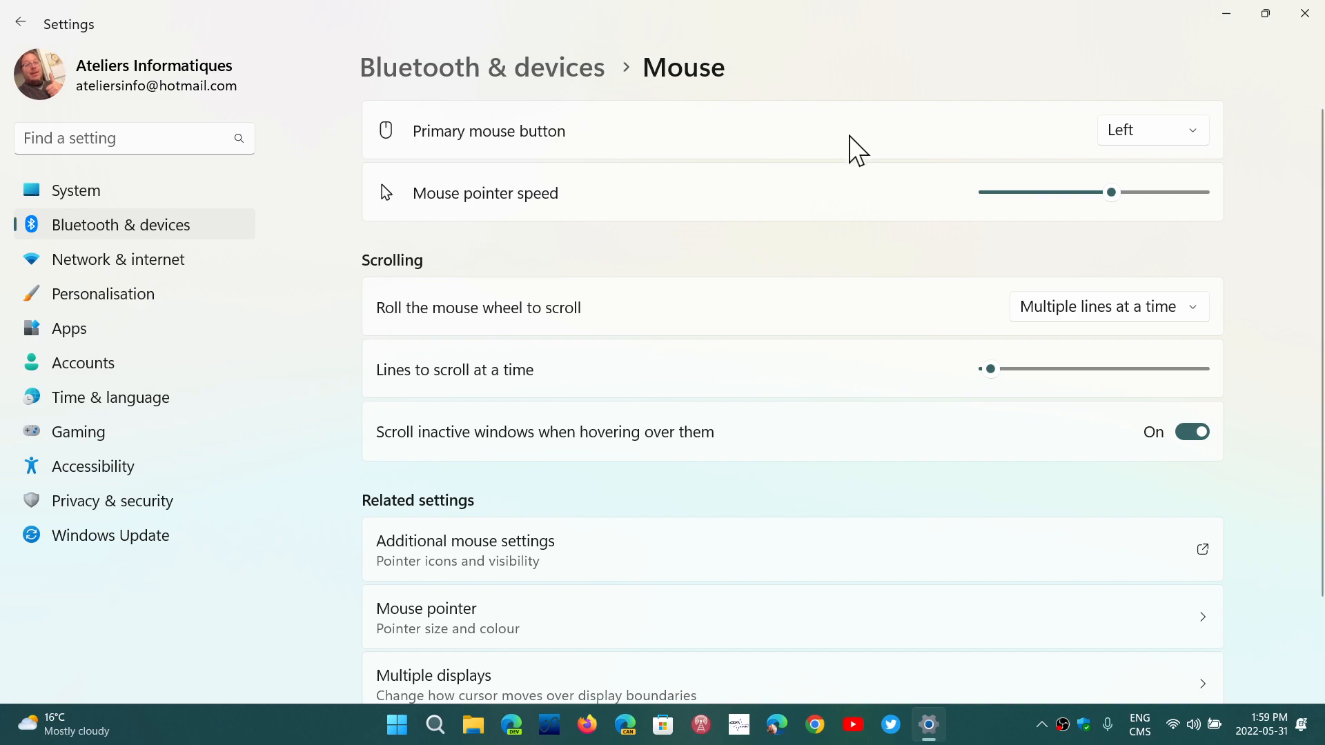
- Confirm Left as the primary mouse button once more and close Settings
left_click(1149, 130)
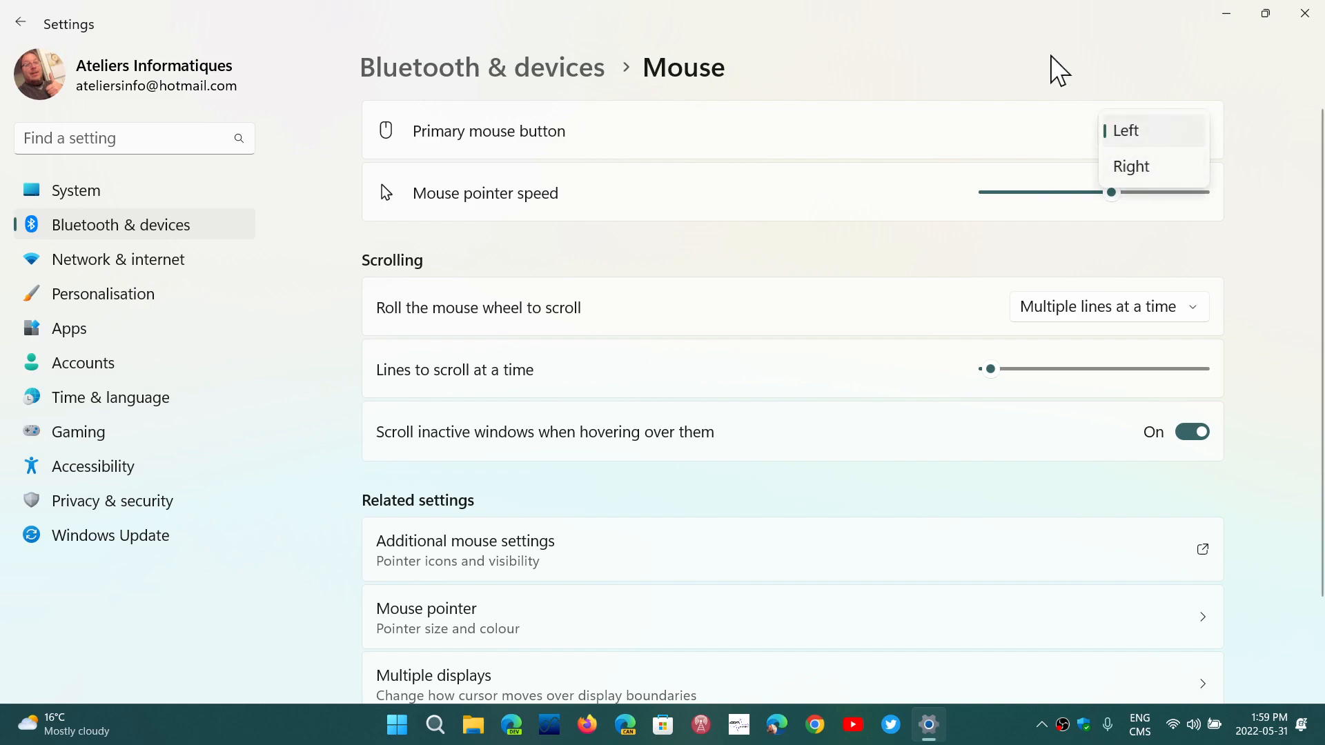
left_click(1125, 130)
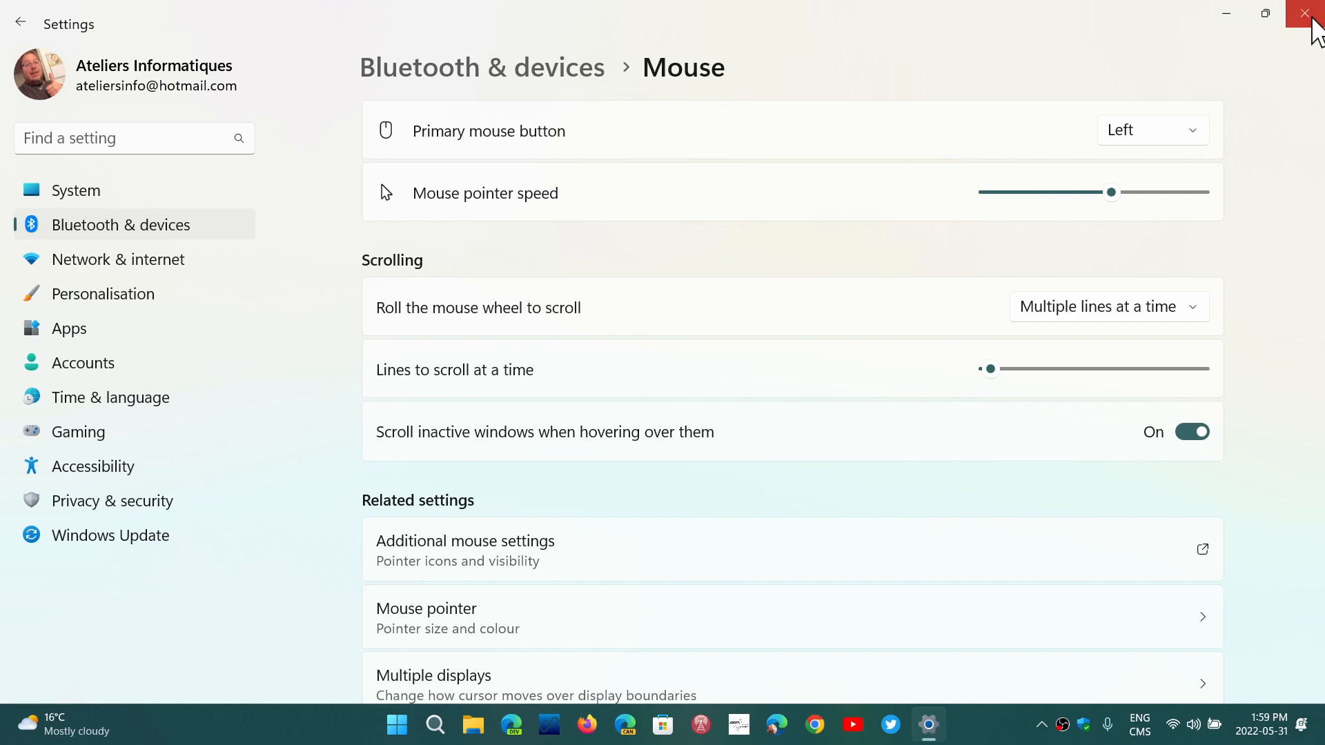
left_click(1312, 13)
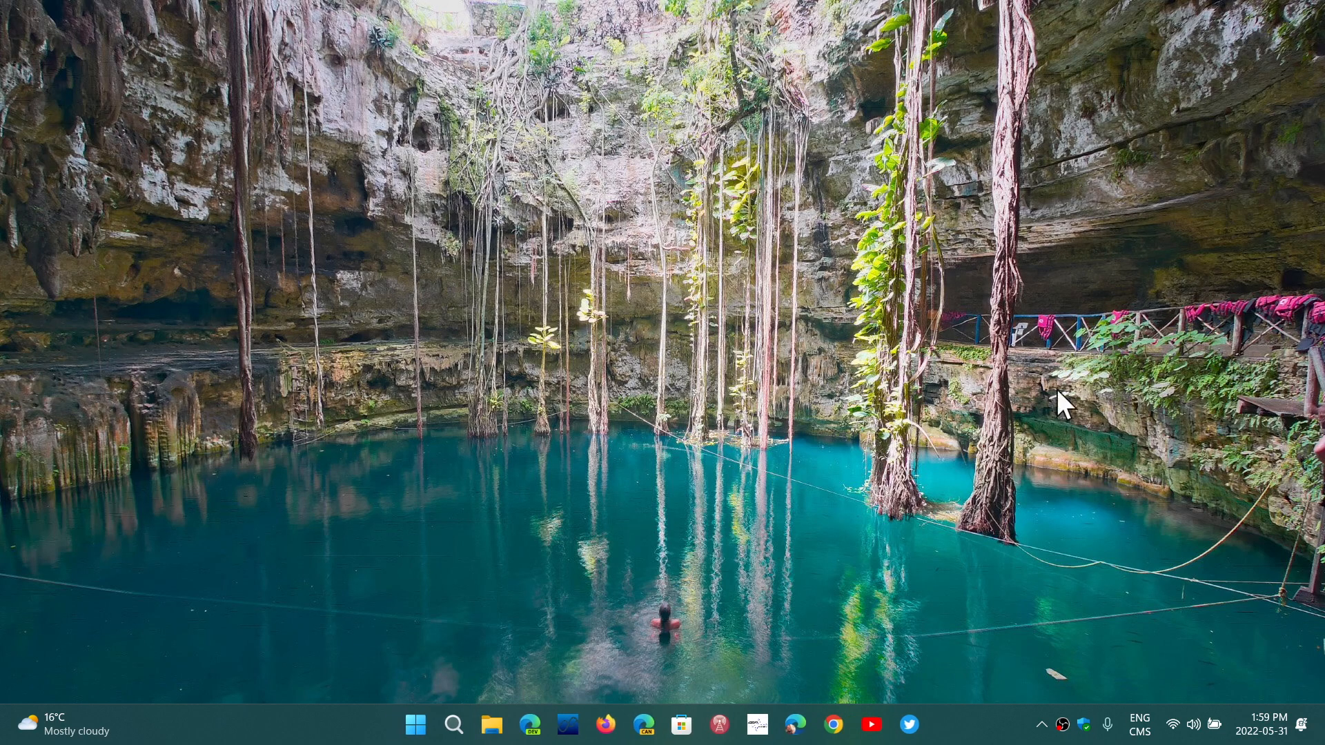